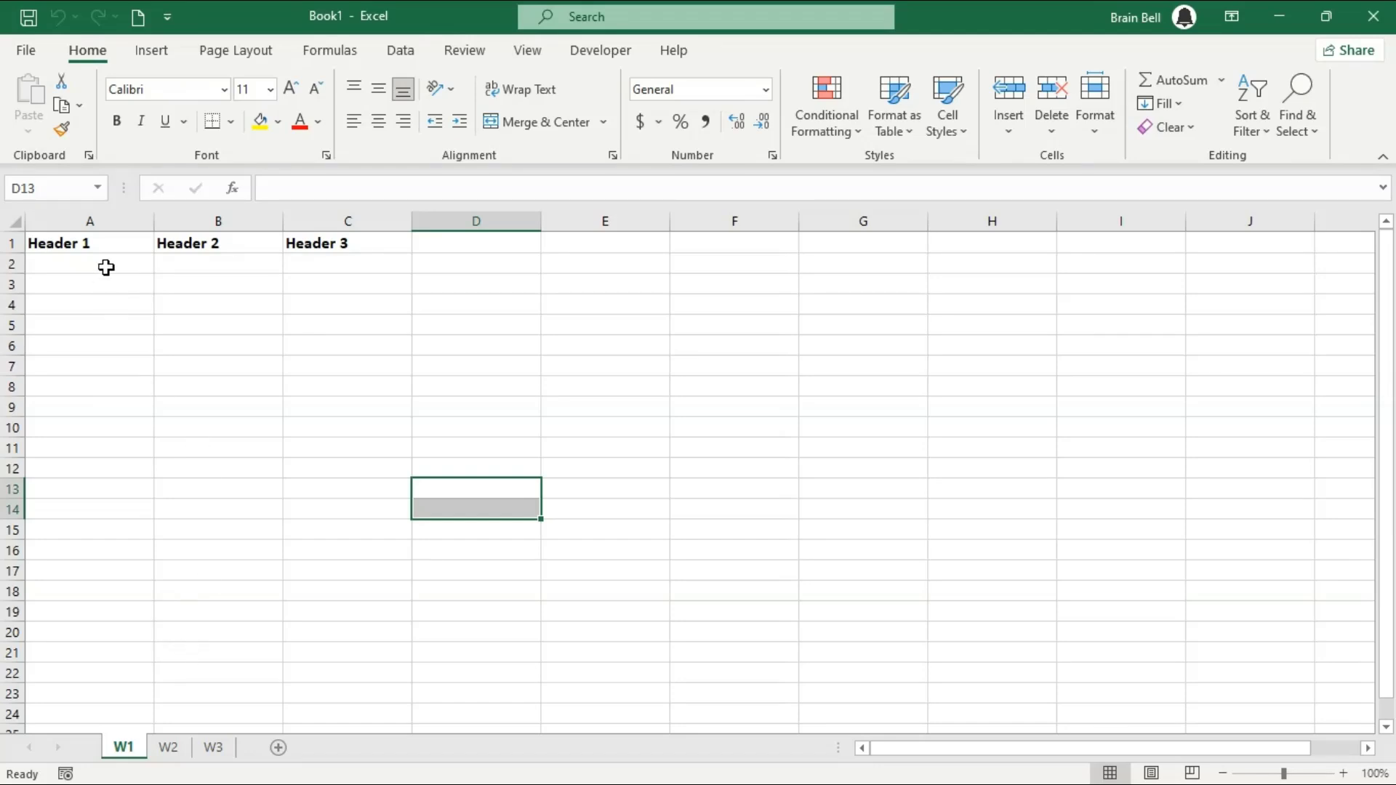
Insert two new worksheets, Sheet1 and Sheet2, checking W1, W2, W3 and returning to W1.
click(88, 263)
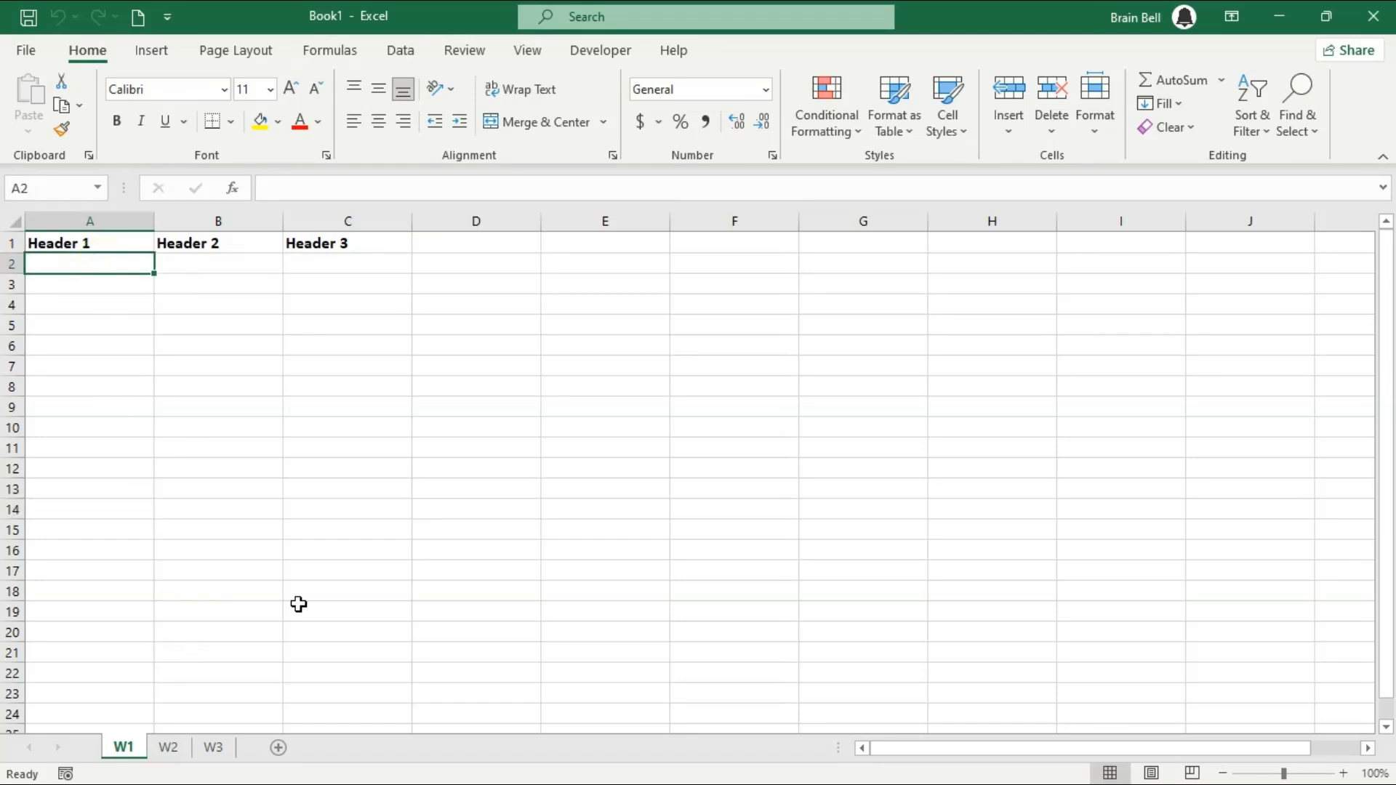
mouse_move(298, 608)
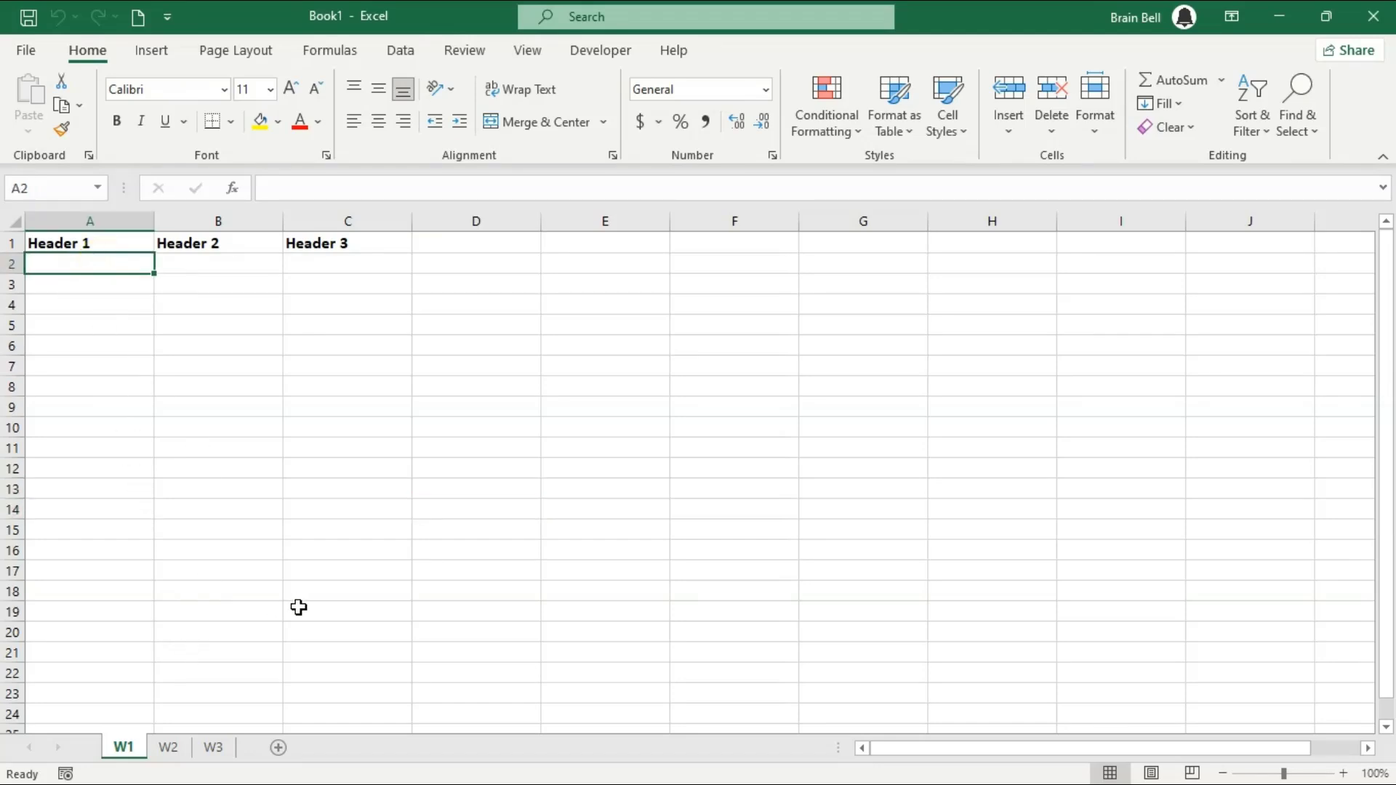
mouse_move(277, 748)
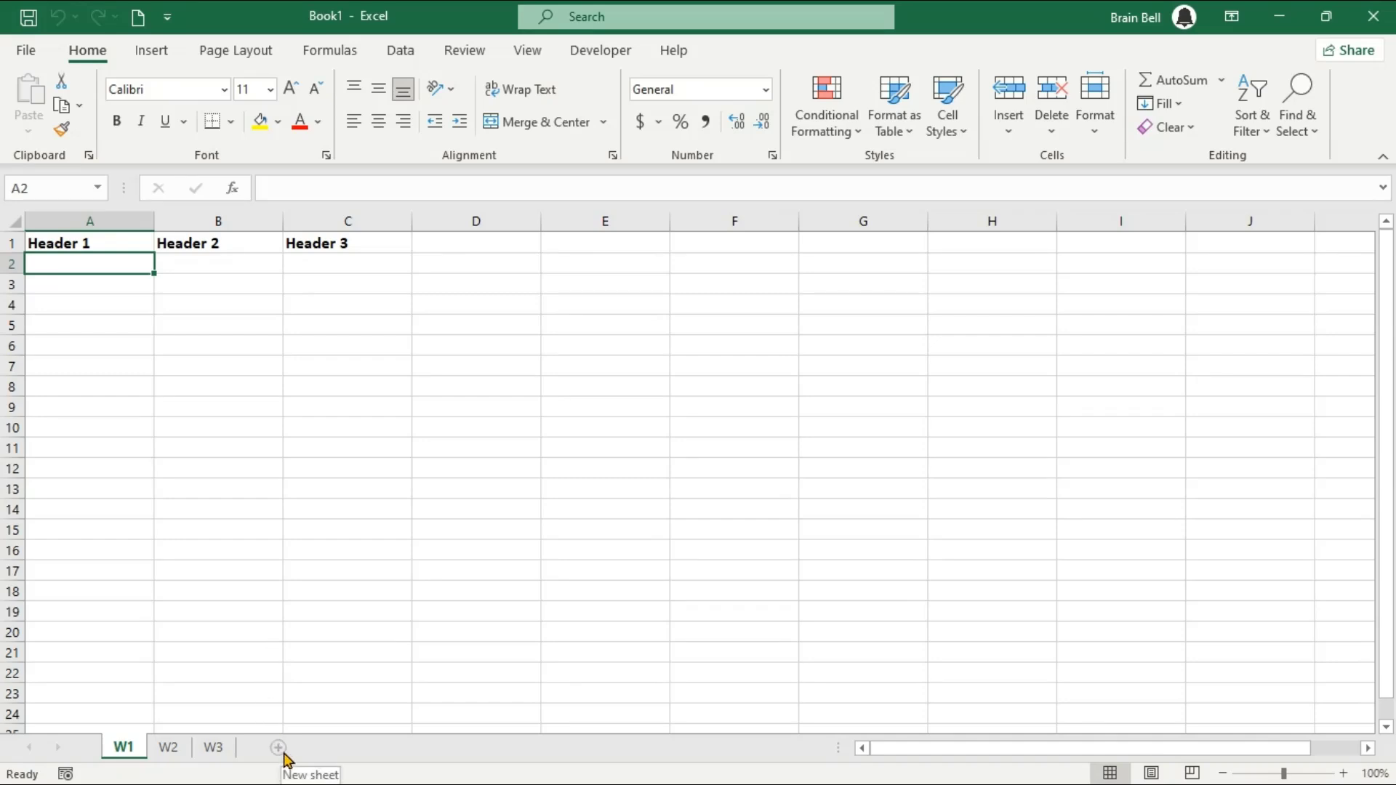
click(278, 747)
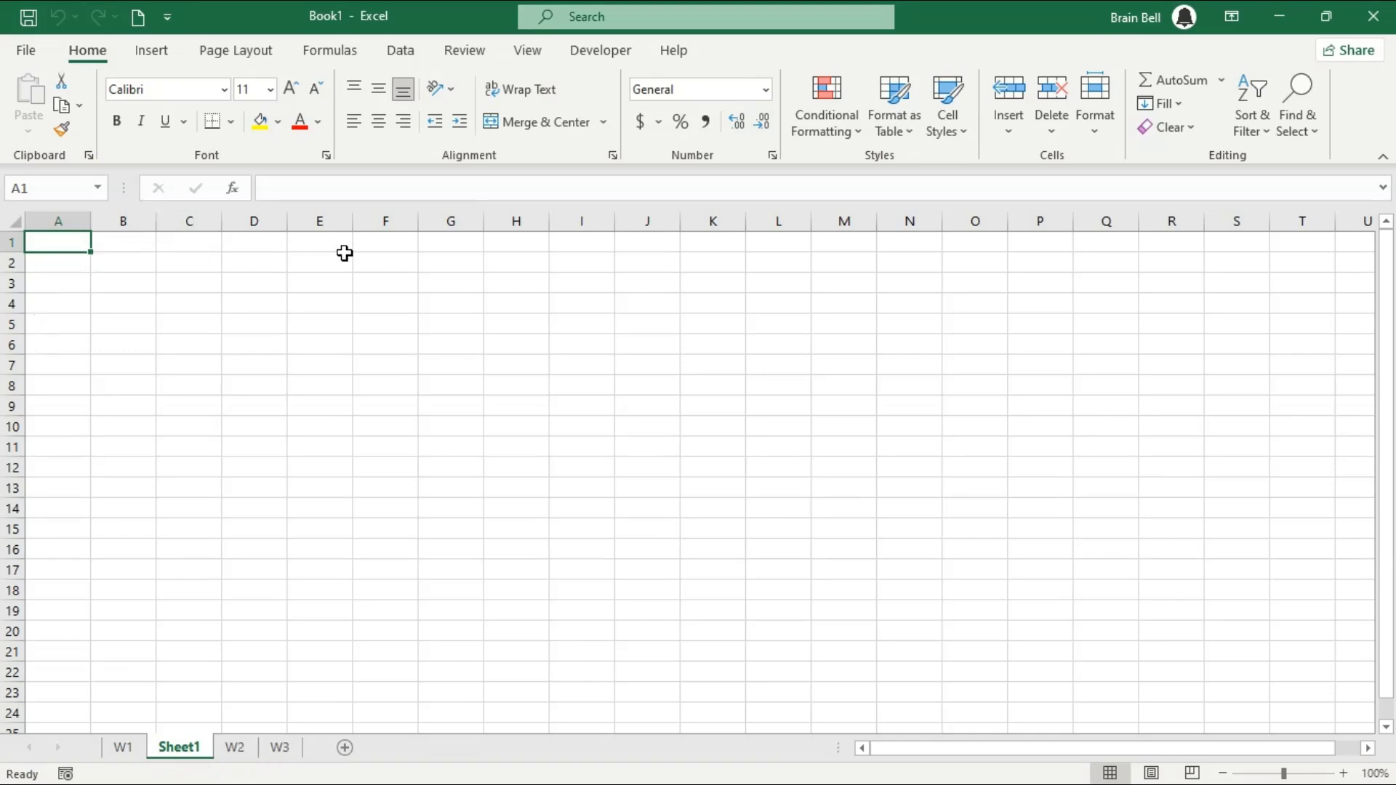
mouse_move(334, 276)
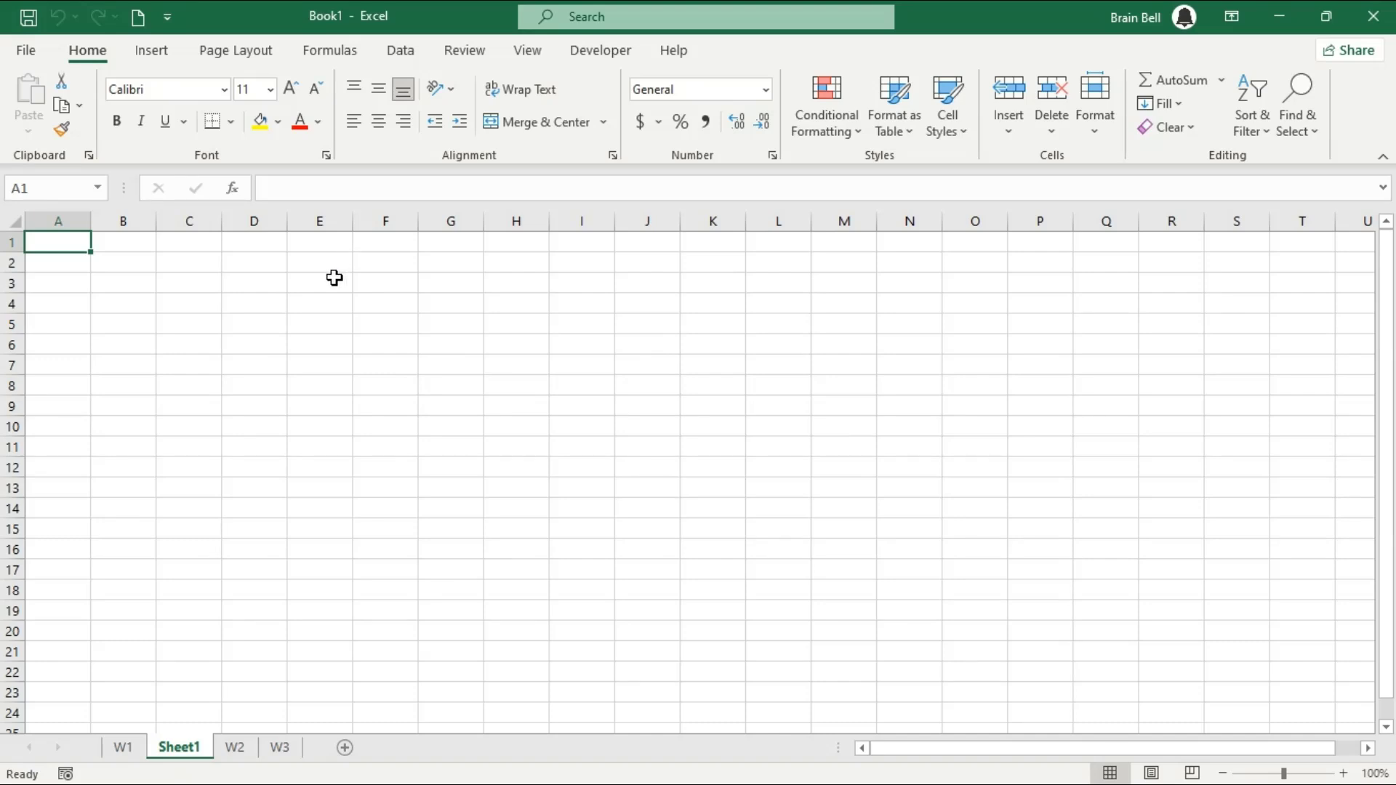
mouse_move(343, 747)
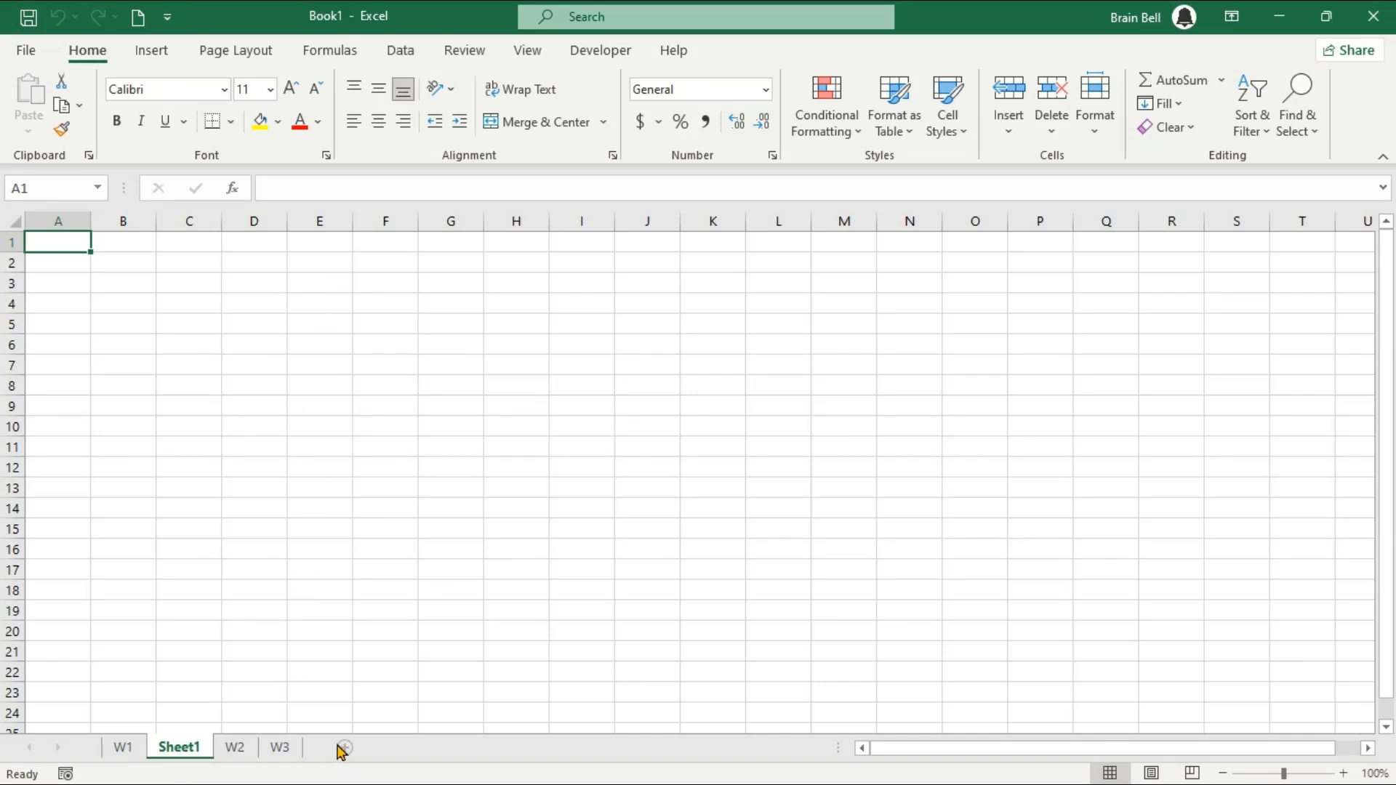
click(123, 747)
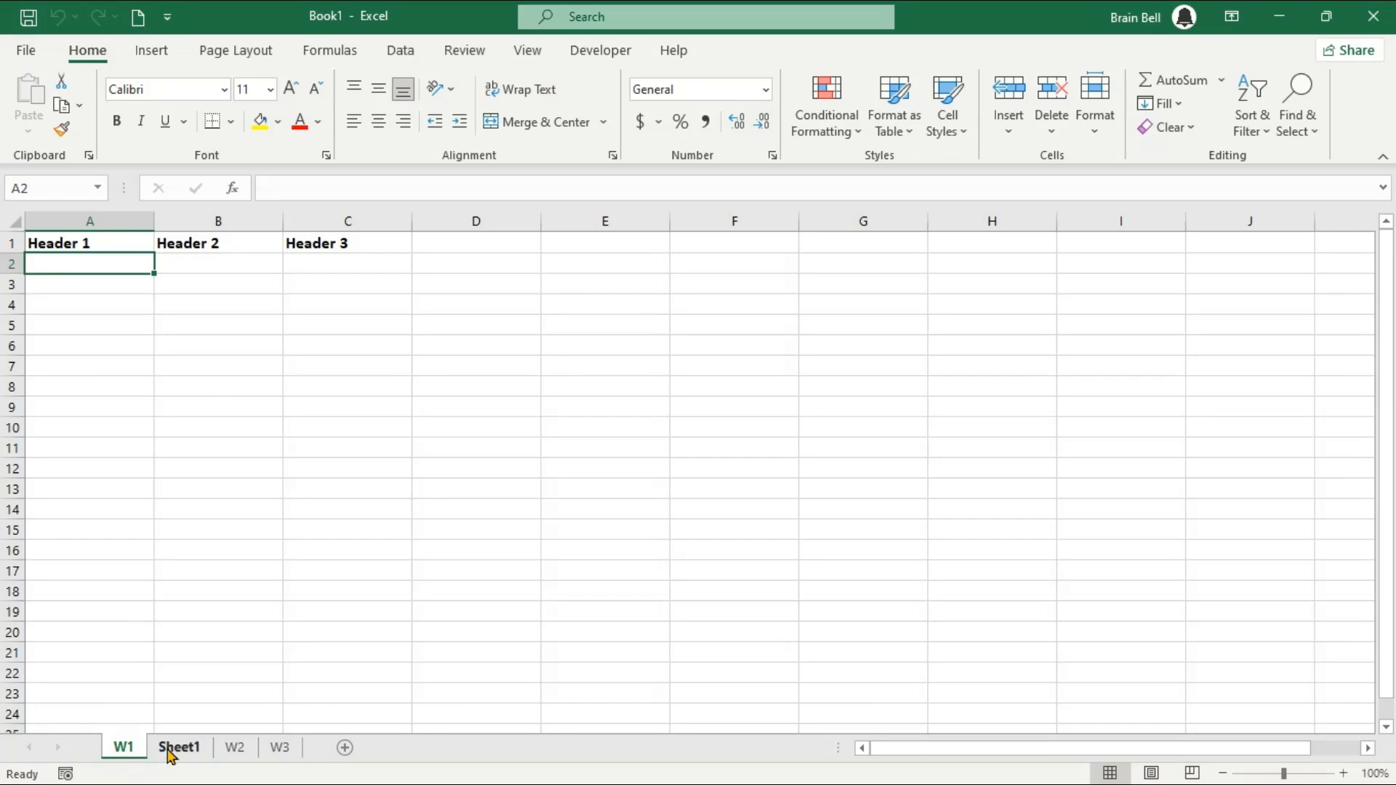
click(235, 748)
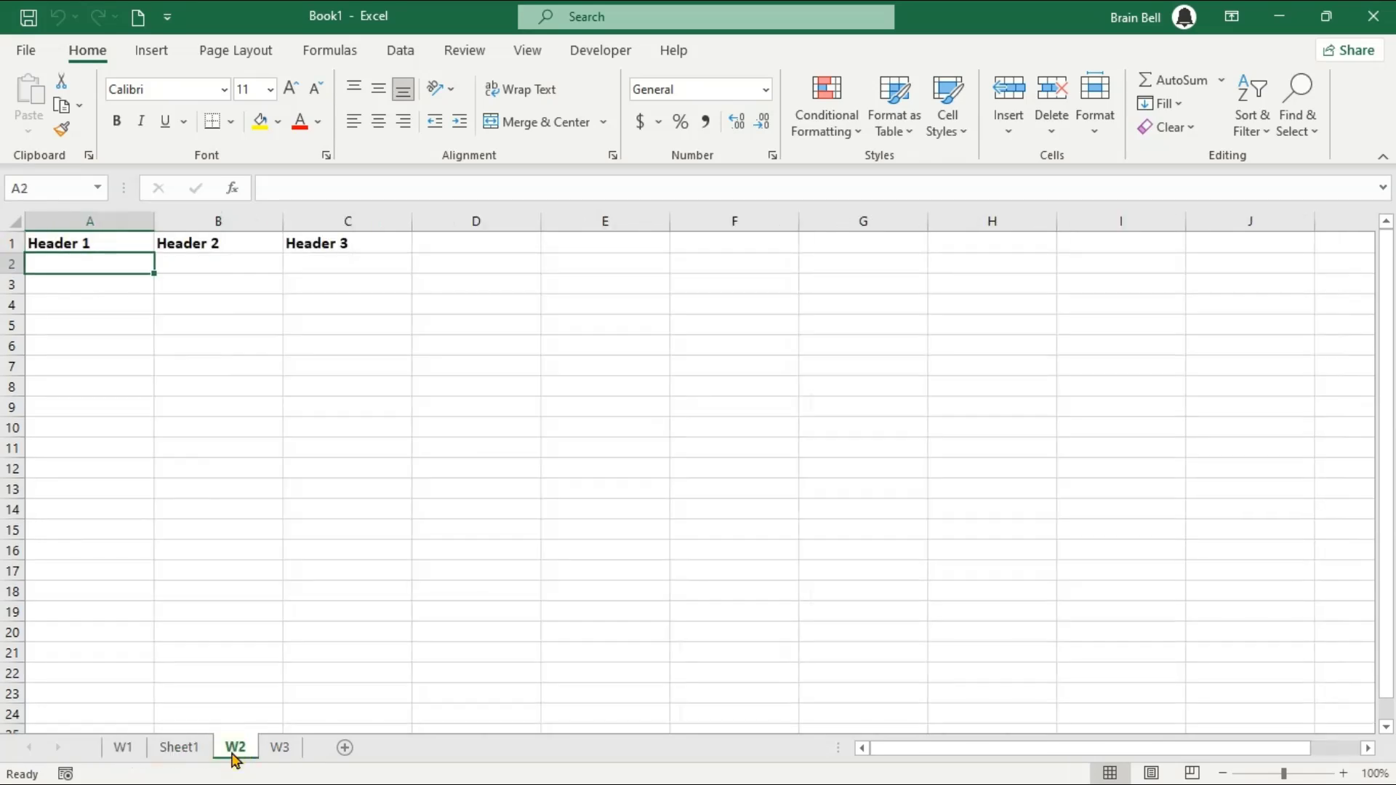
click(279, 747)
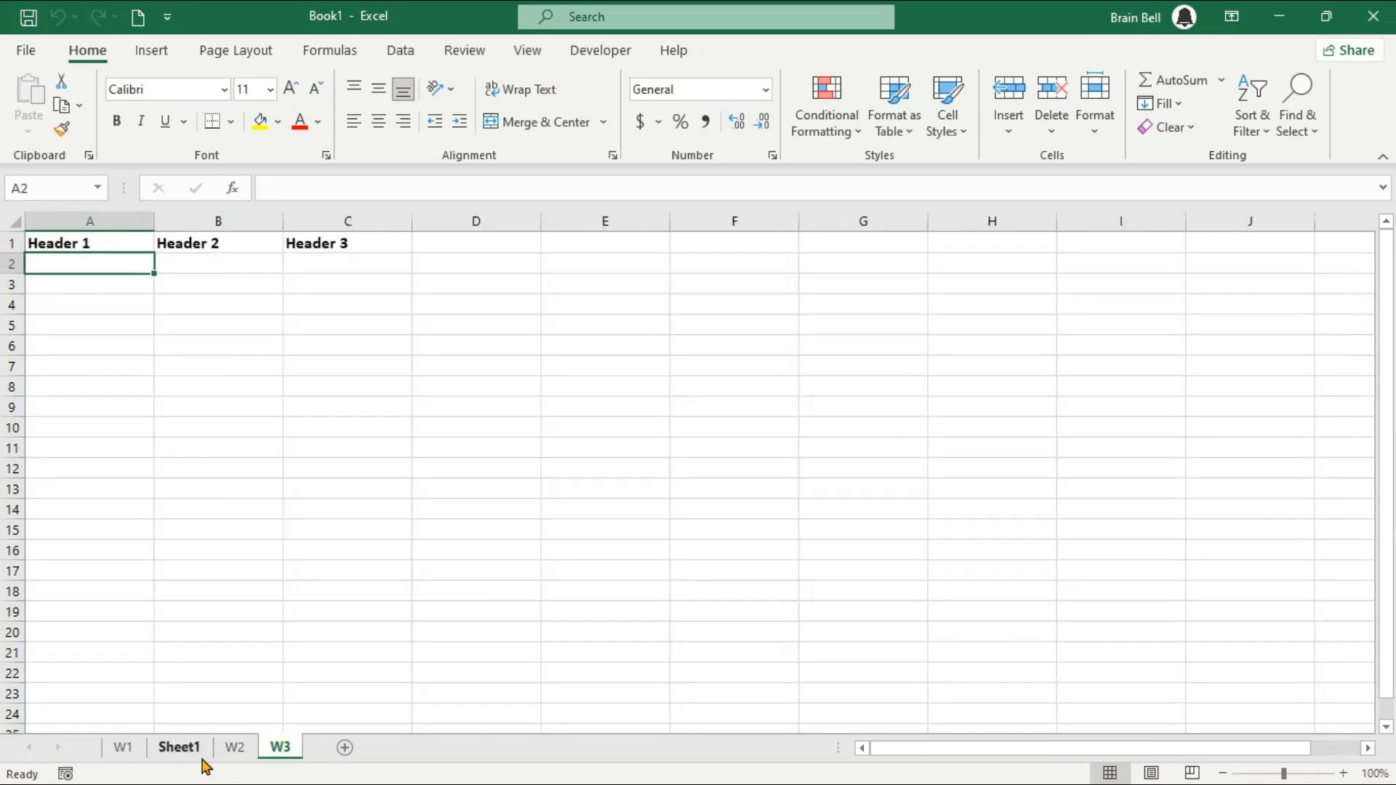
click(247, 748)
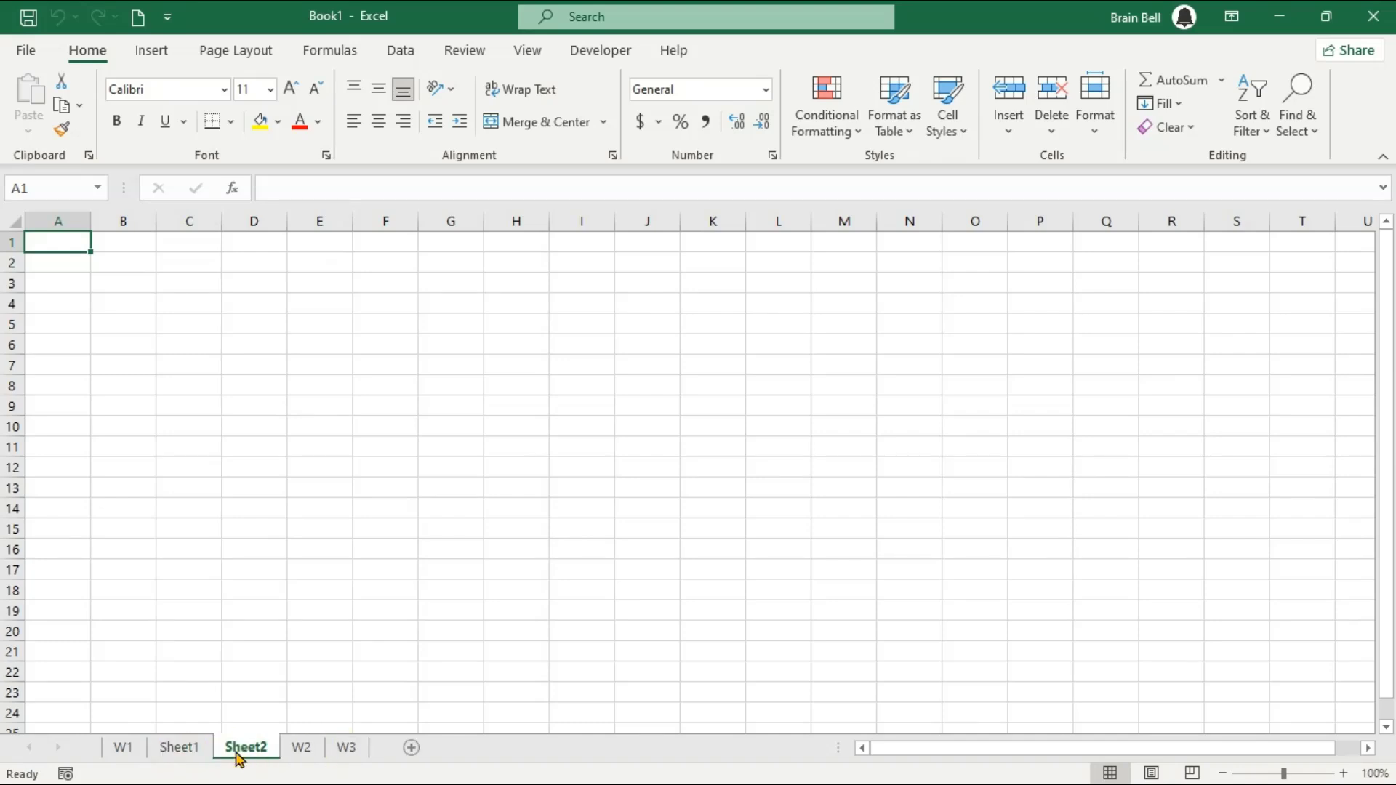
click(122, 746)
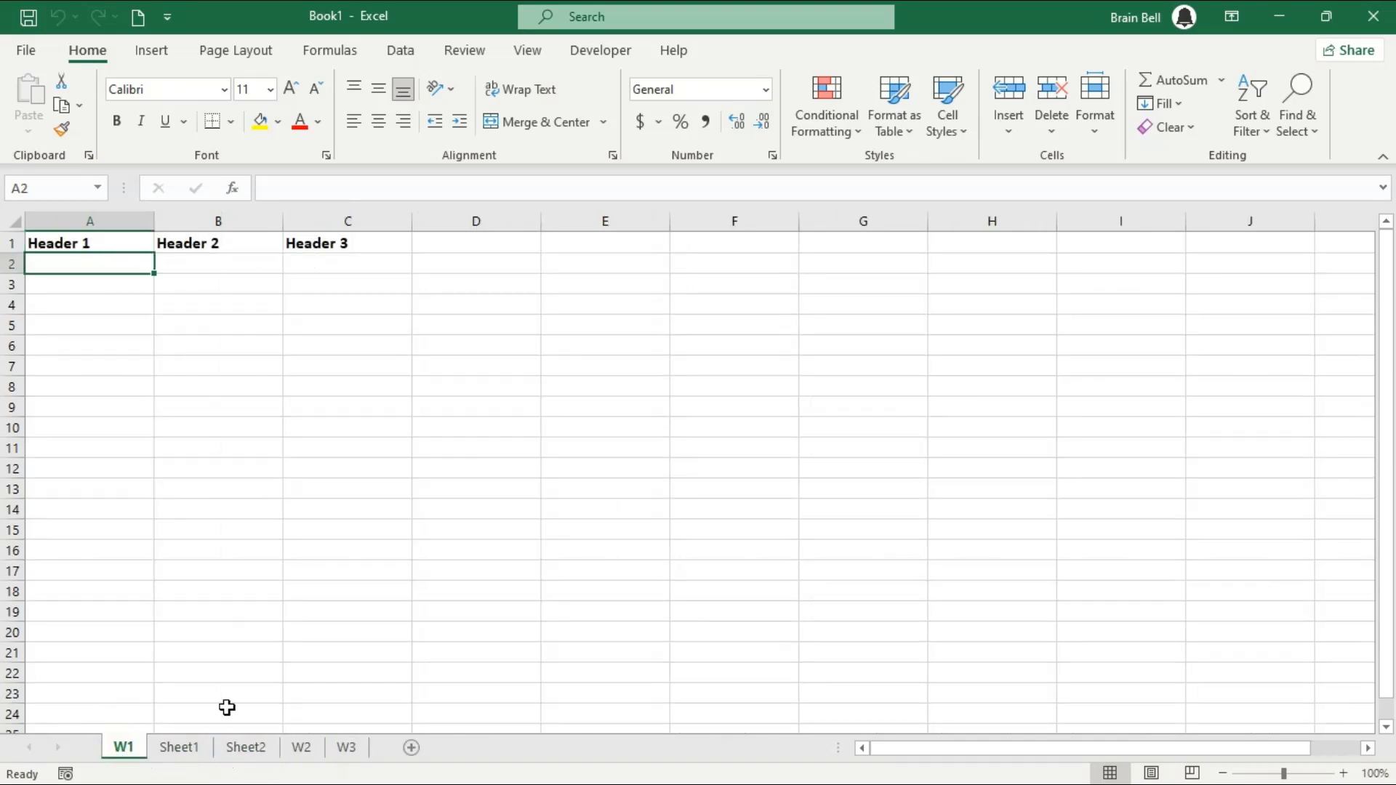
Delete the blank Sheet2 and the W3 sheet, leaving W1 with the bold header row.
right_click(179, 748)
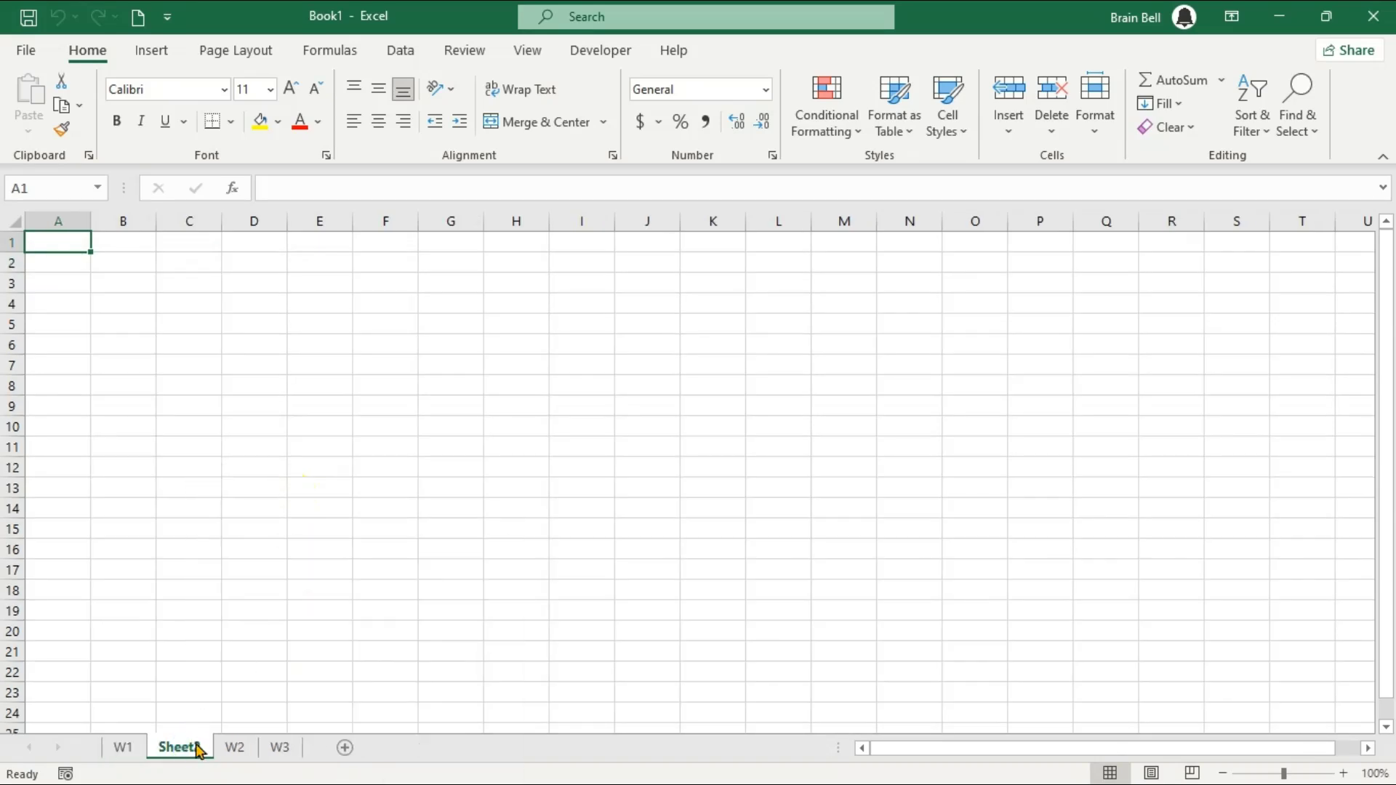
right_click(213, 746)
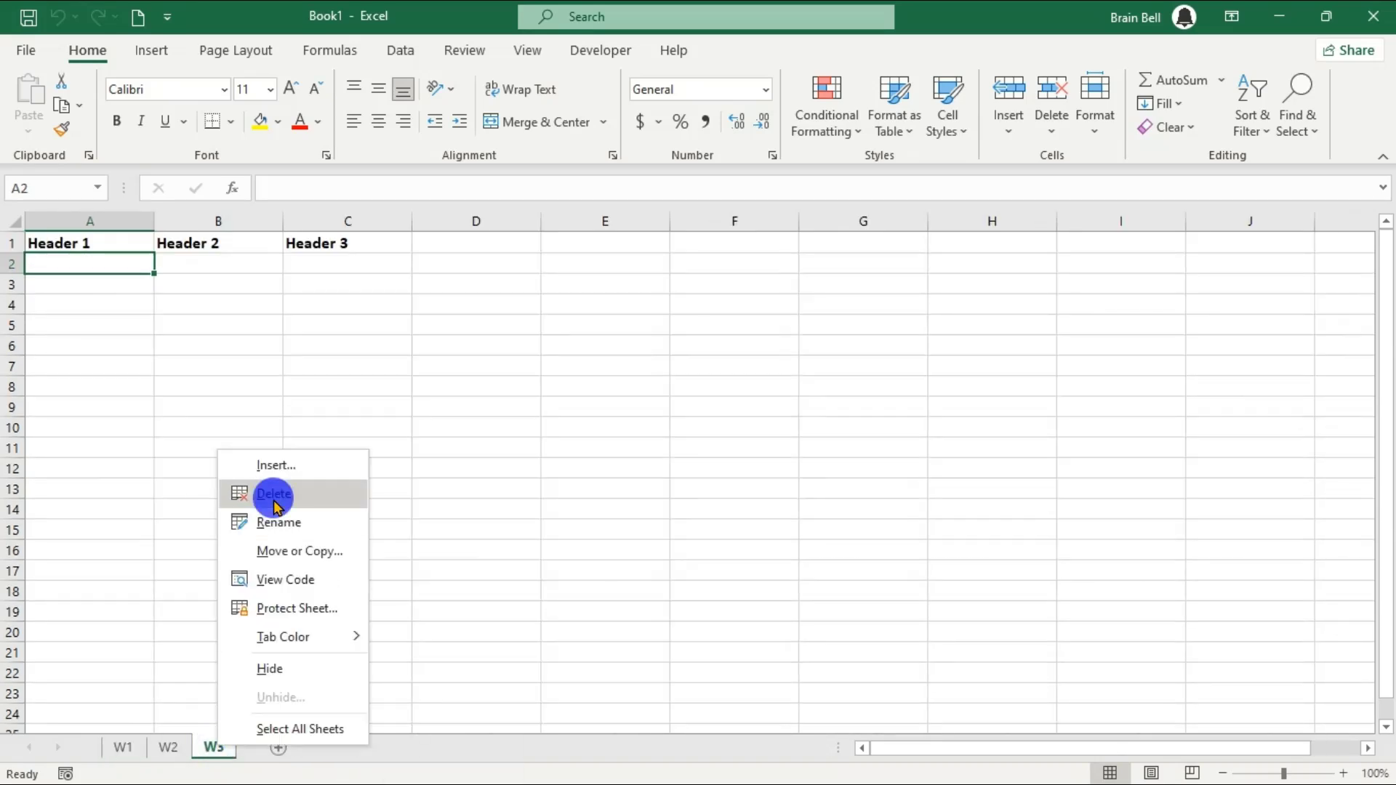
click(273, 494)
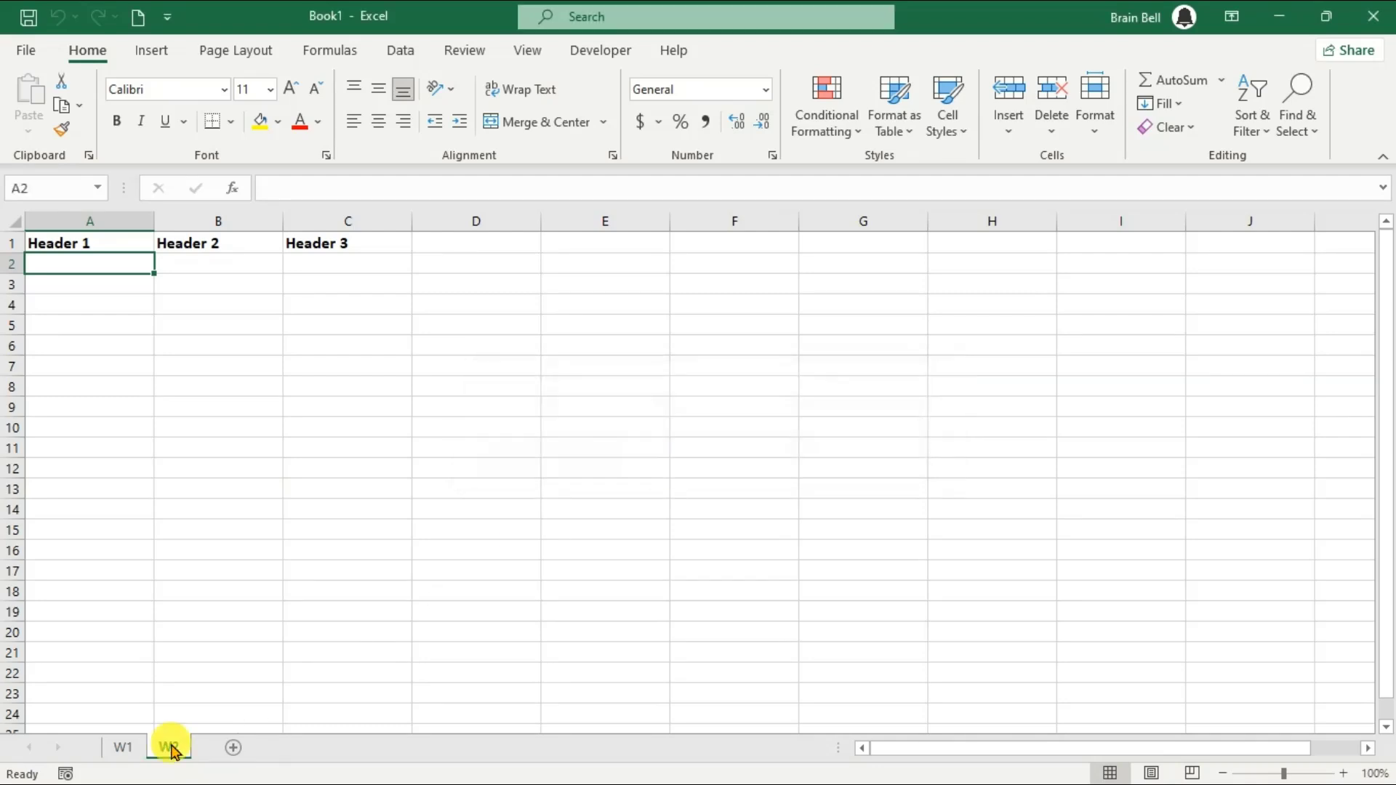
click(122, 747)
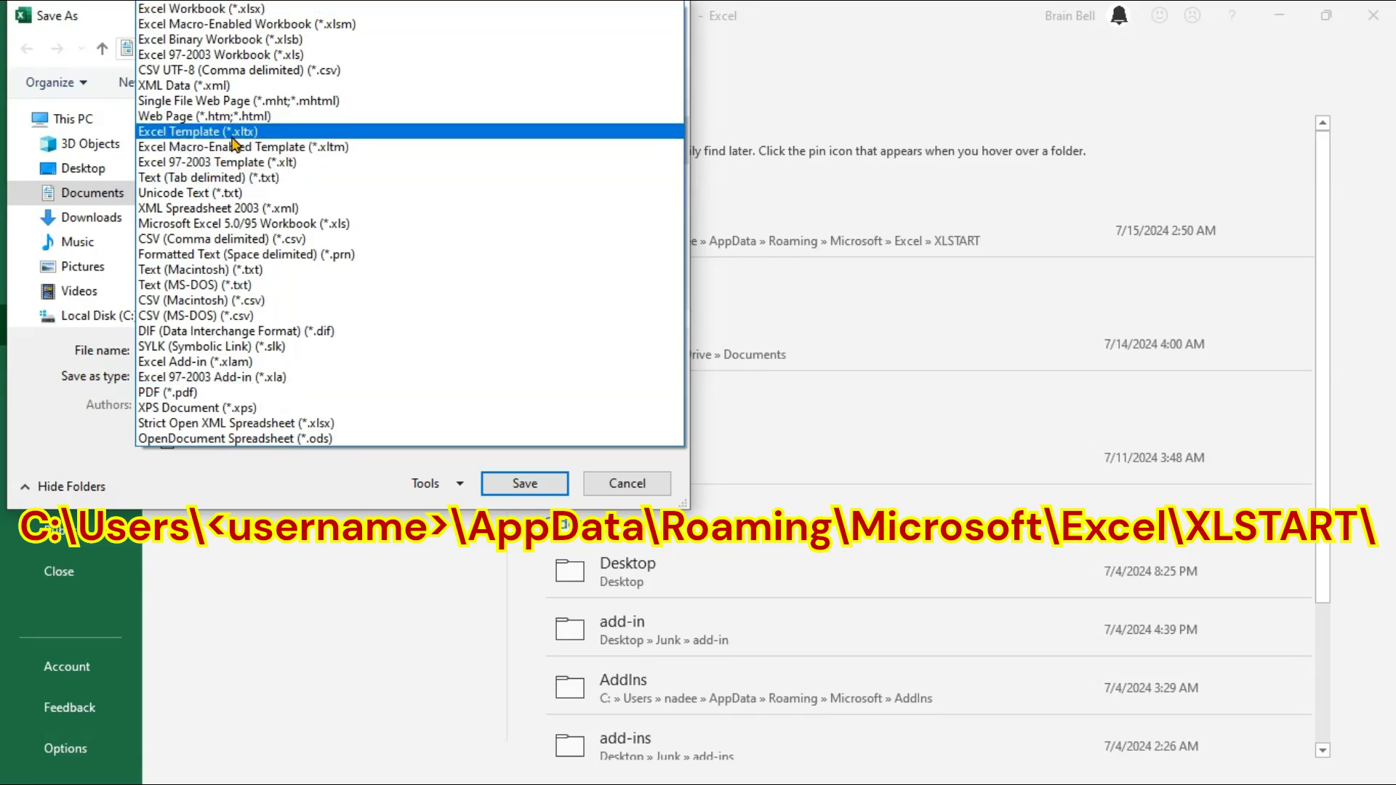
Set the Save As file type to Excel Template (*.xltx).
click(198, 132)
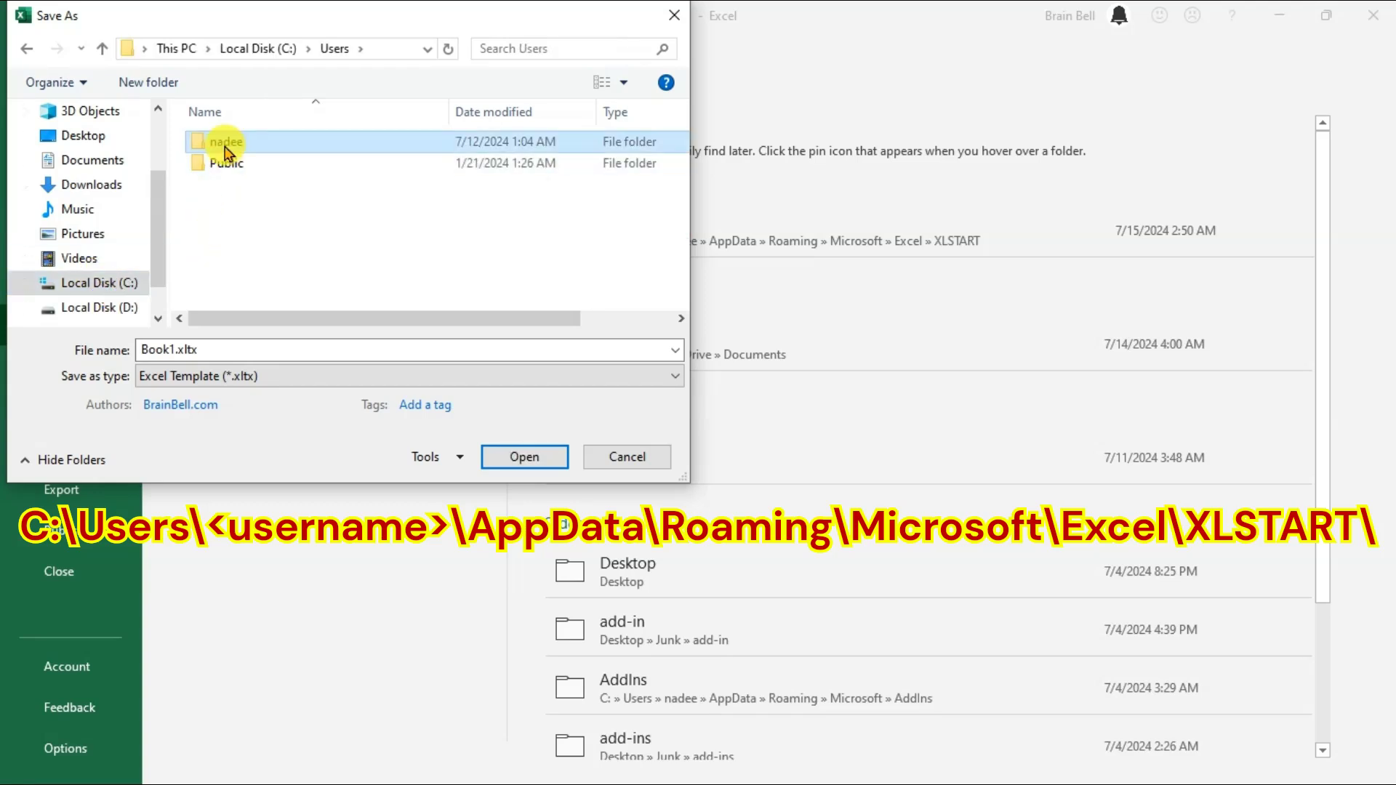
Save the template as 'Sheet' in the AppData\Roaming\Microsoft\Excel\XLSTART folder.
double_click(227, 141)
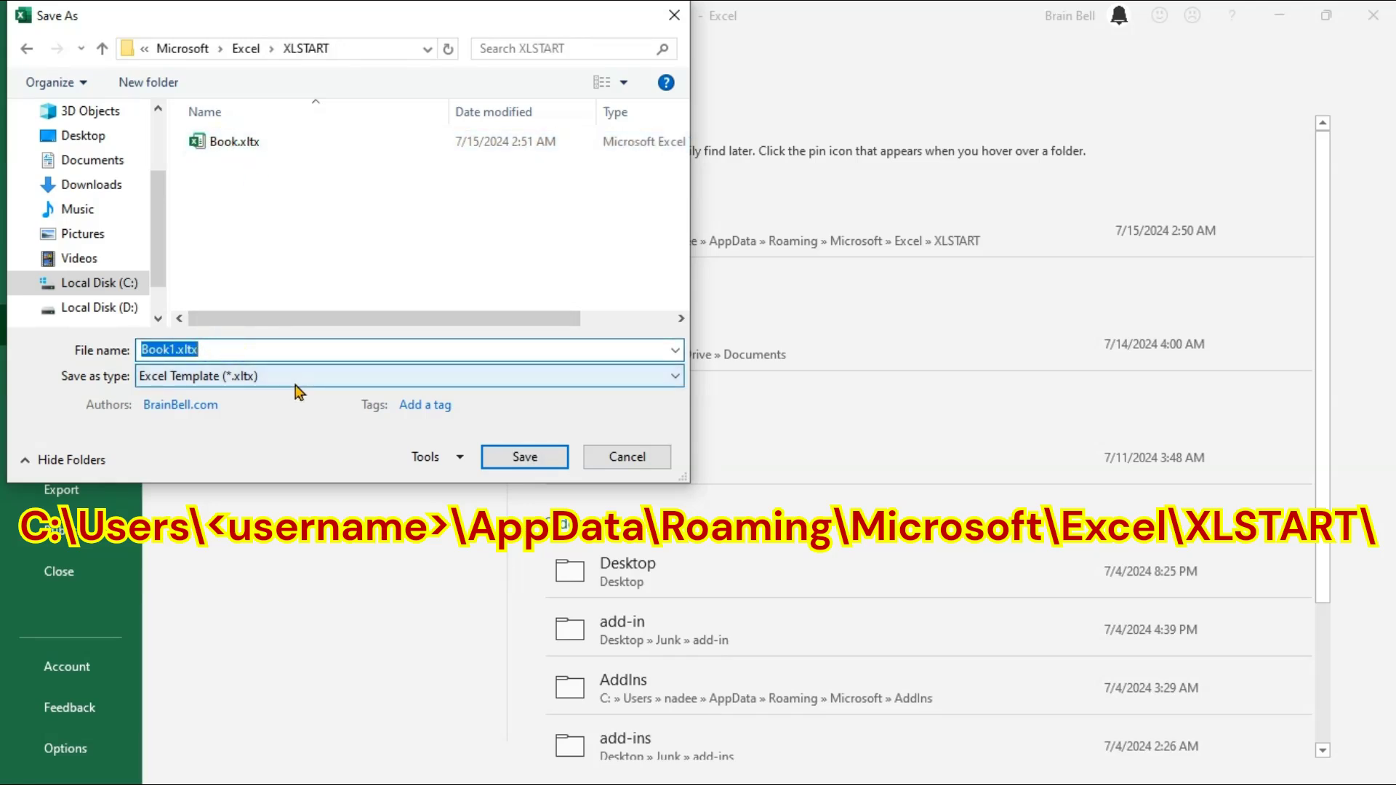
text(Sheet)
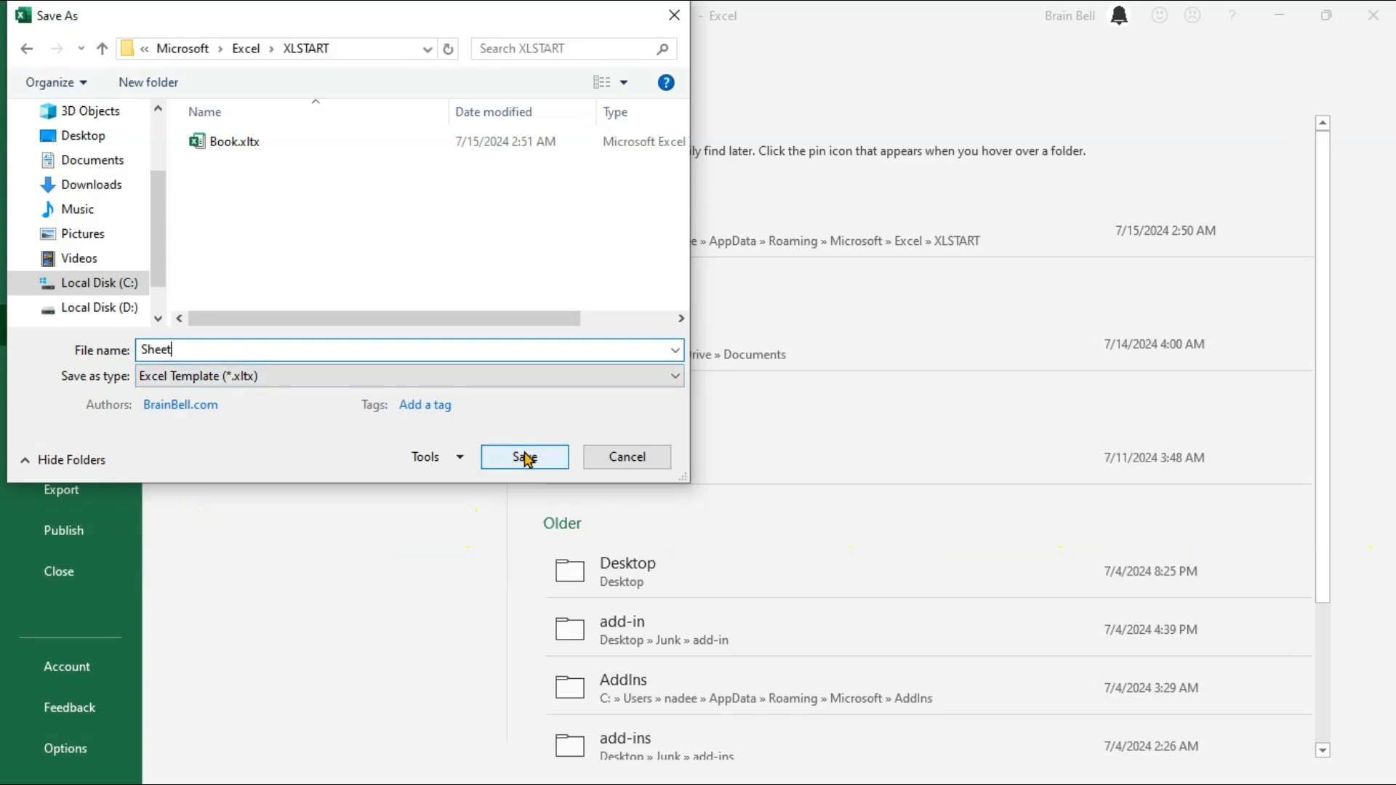
click(525, 457)
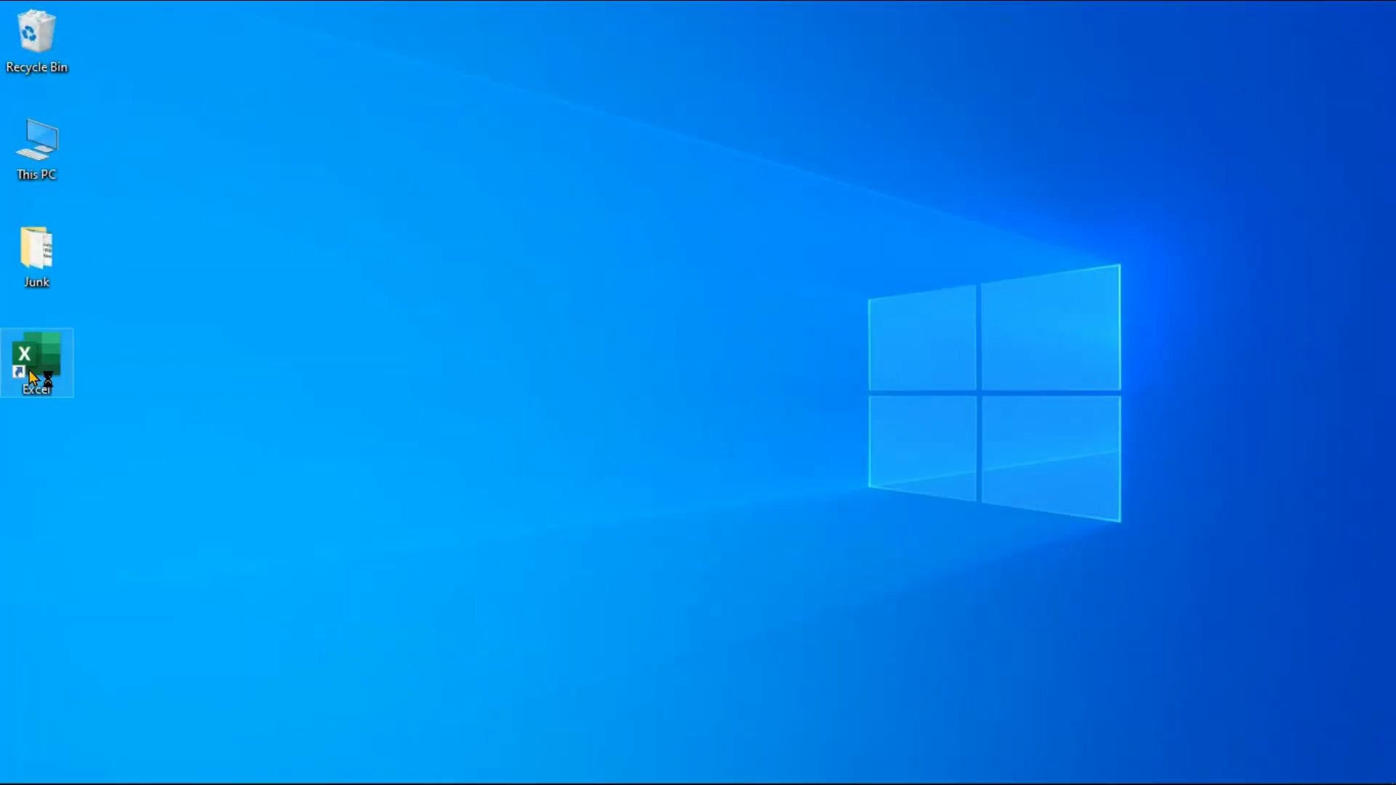
Launch Excel again from the desktop shortcut.
double_click(36, 362)
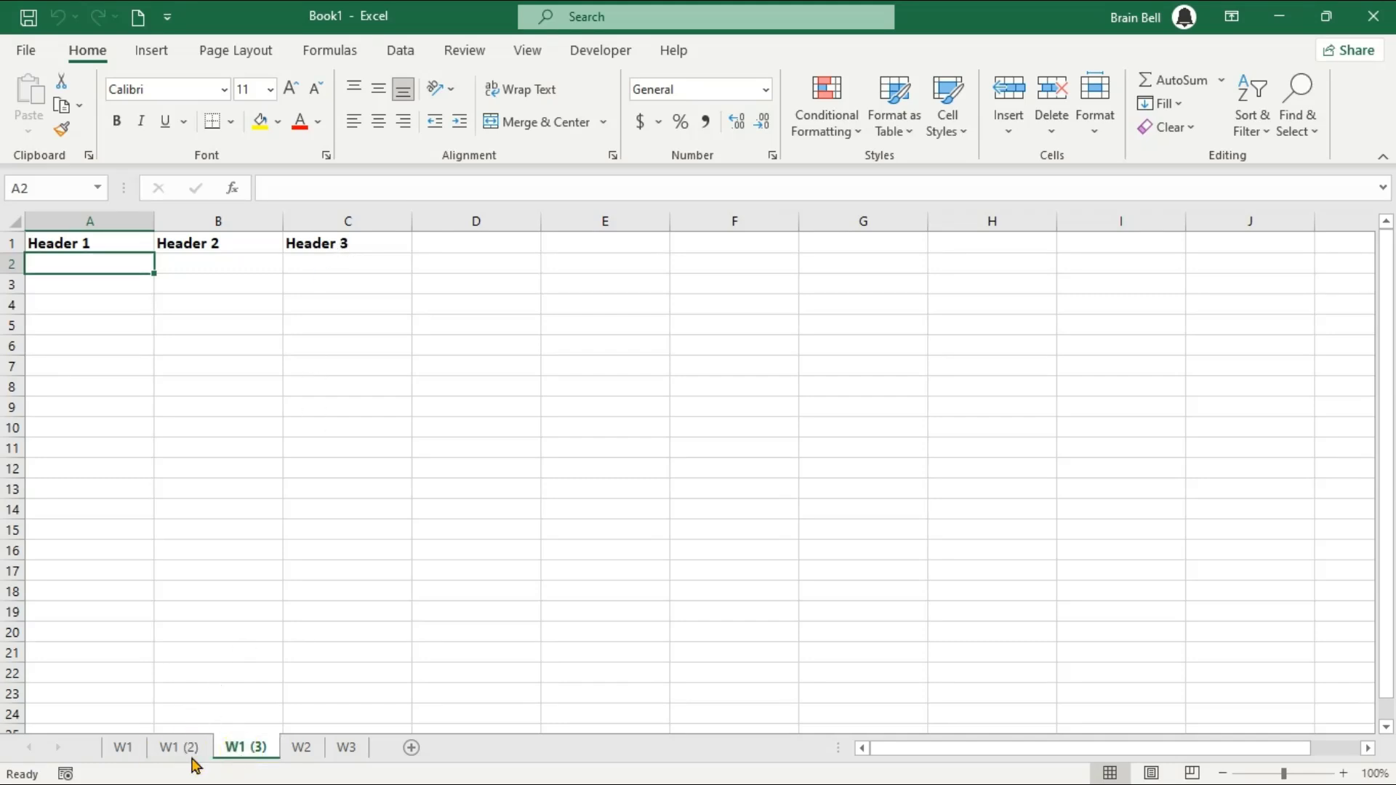
mouse_move(247, 759)
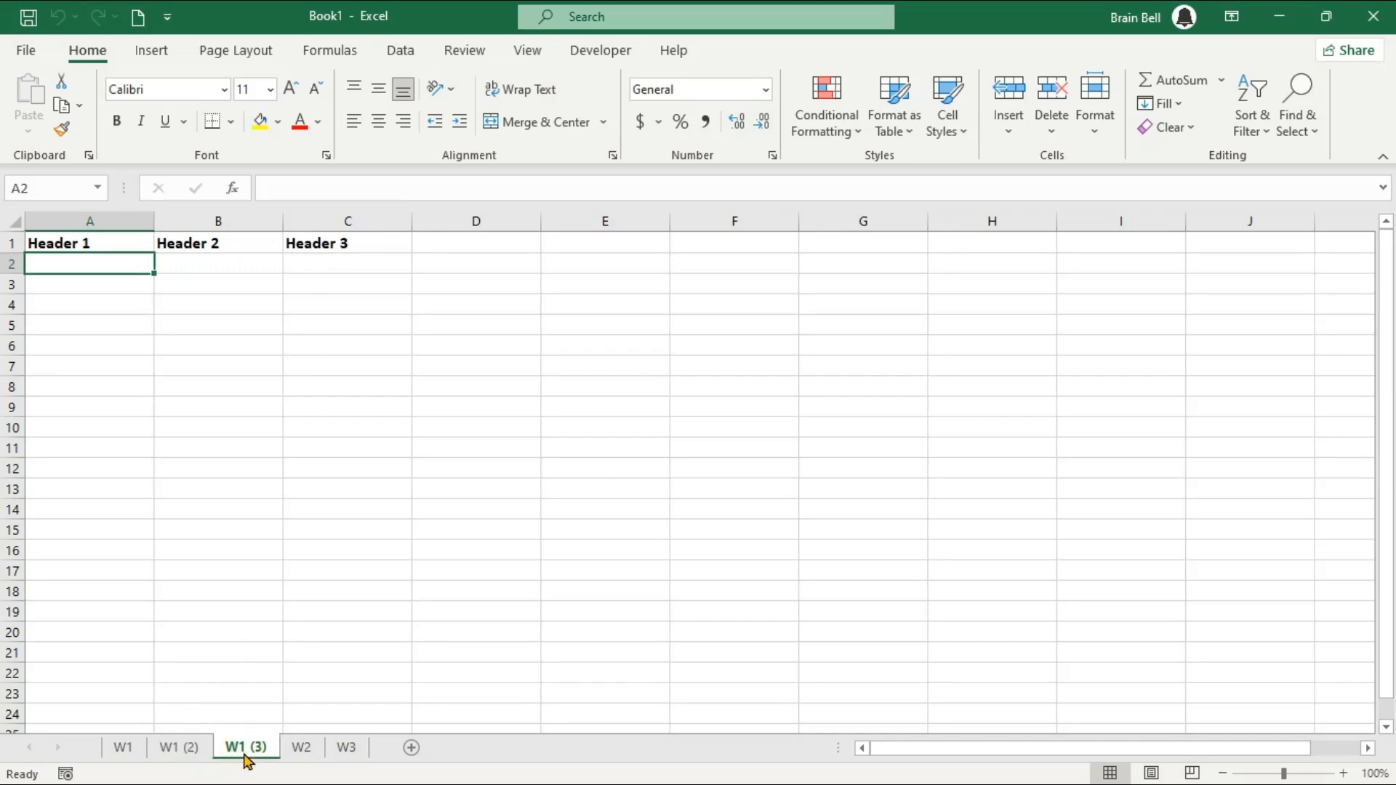